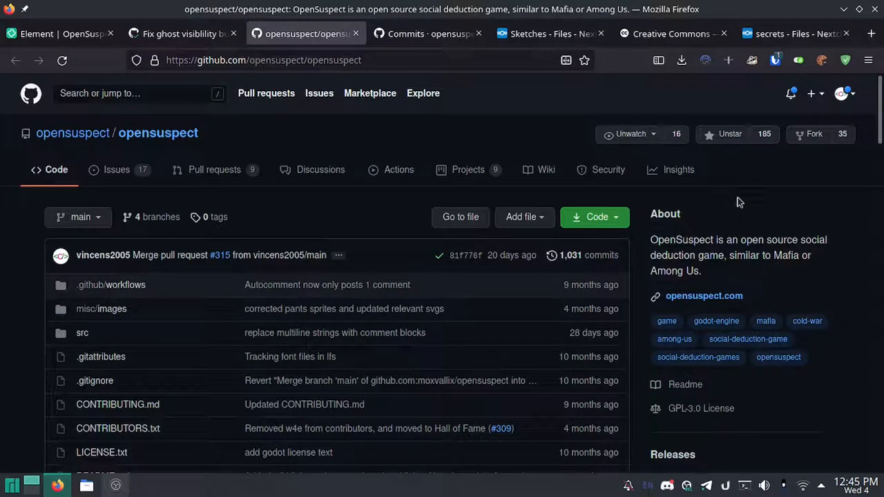
pyautogui.moveTo(738, 202)
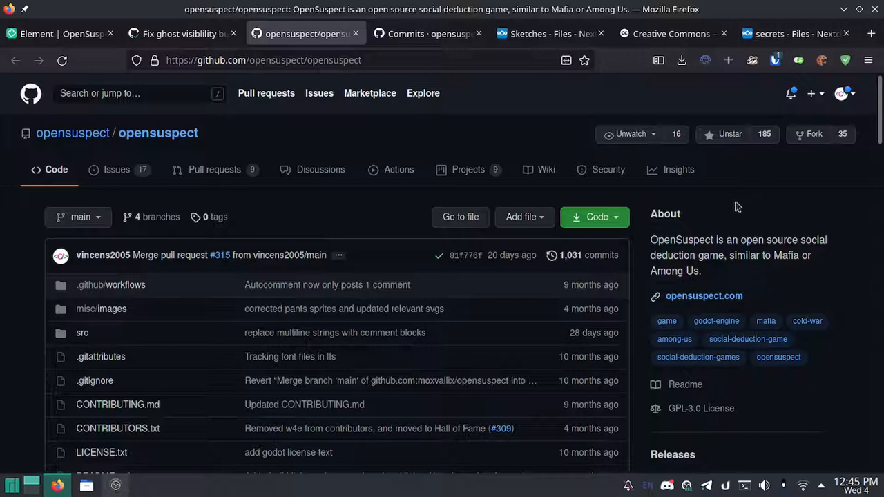
pyautogui.moveTo(682, 282)
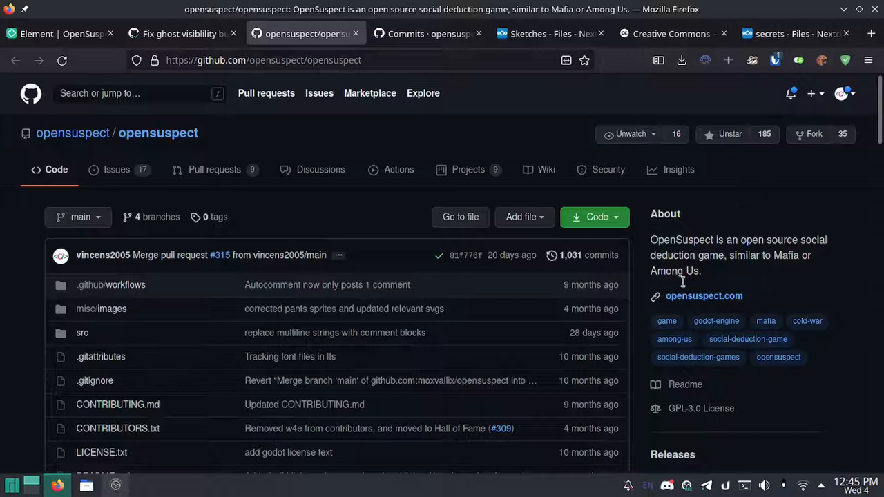
# - Scroll down the OpenSuspect repository page to find the Matrix chat link
pyautogui.scroll(-3)
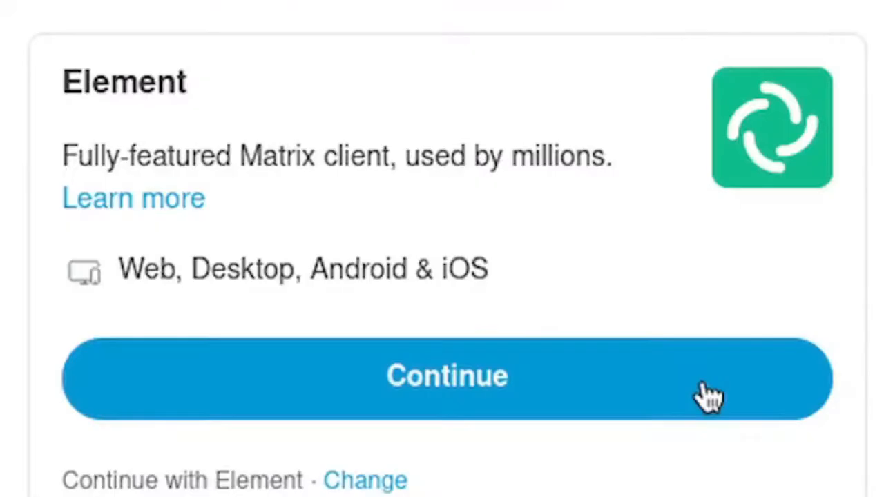
# - Draft '11!! I wunt to hepl maek opensuspeckt tthe gr' in the OpenSuspect General composer
pyautogui.click(447, 376)
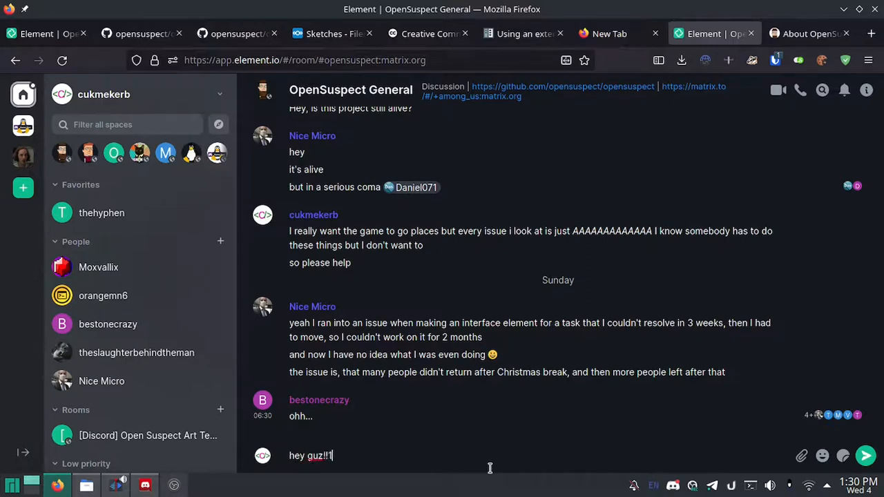
pyautogui.write('11!! I wunt to hepl maek')
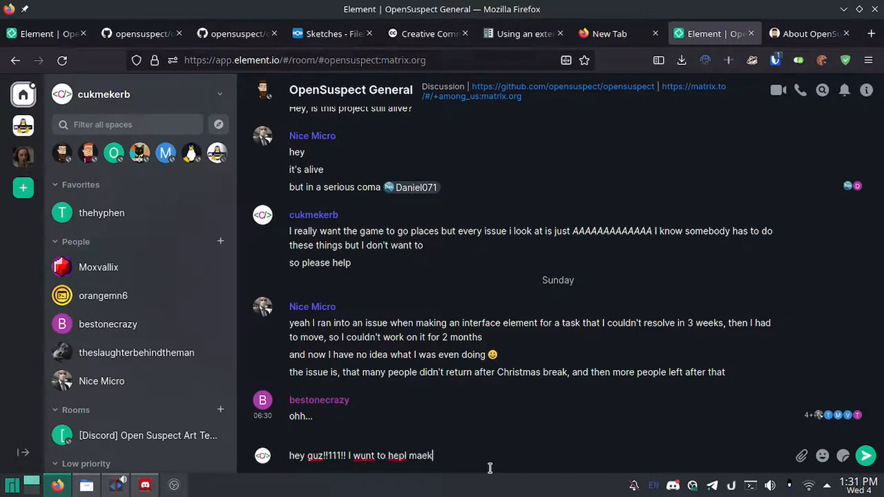
pyautogui.write('opensuspeckt tthe gr')
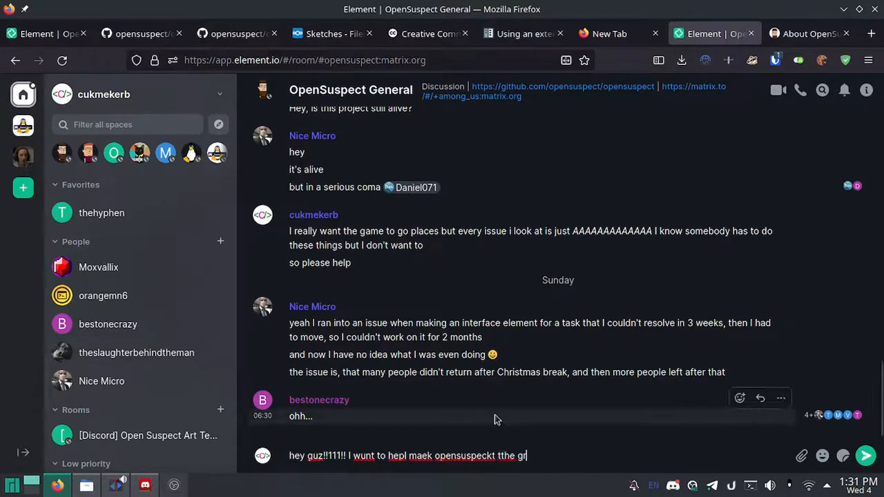